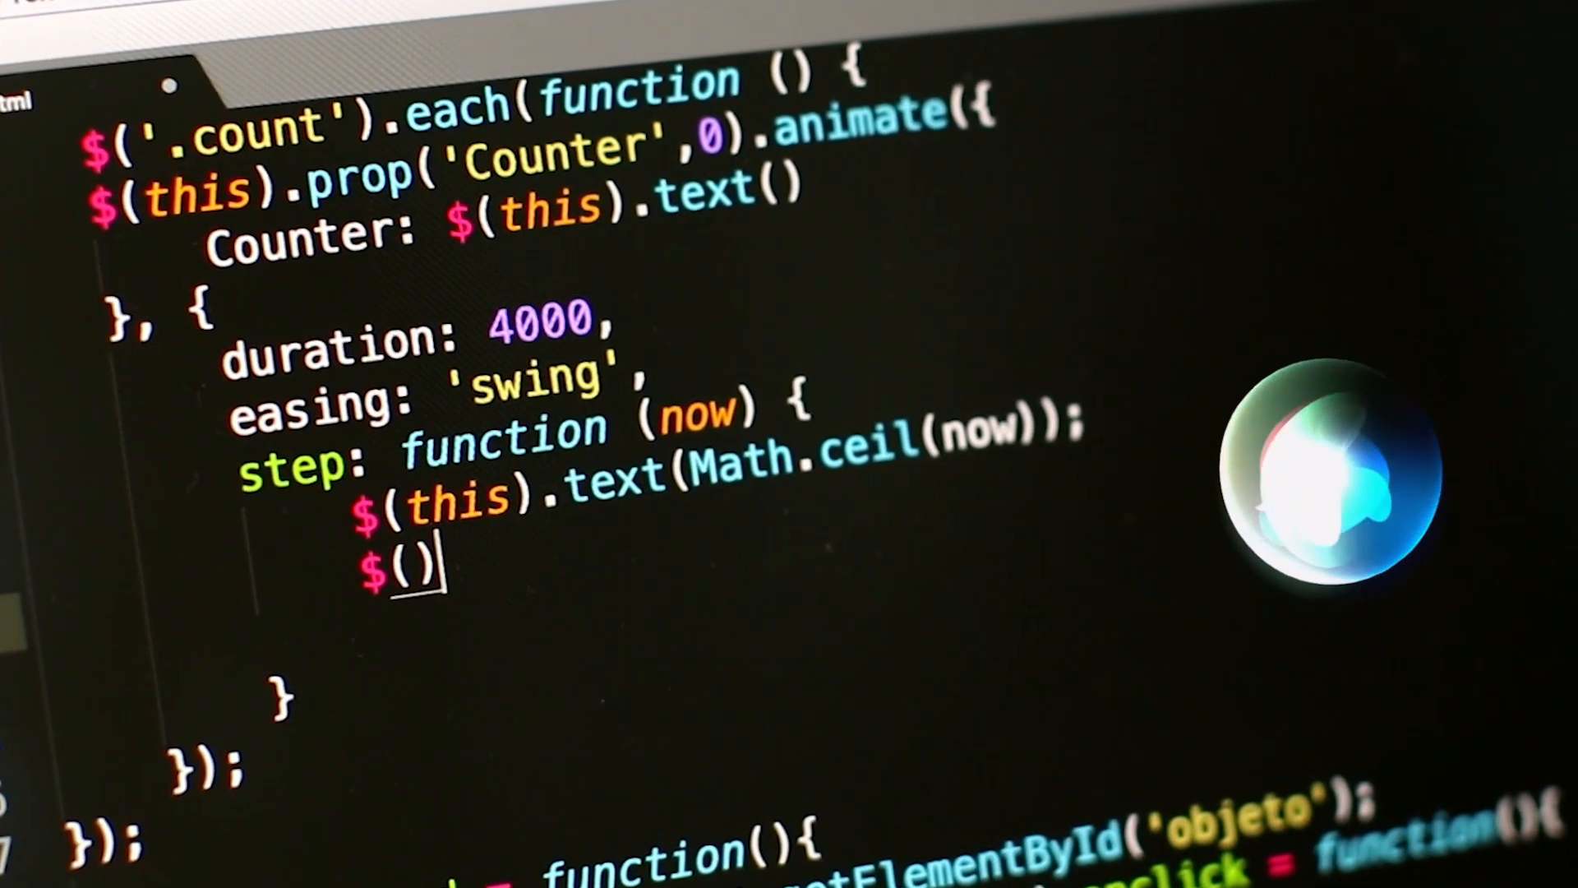
pyautogui.write('this)')
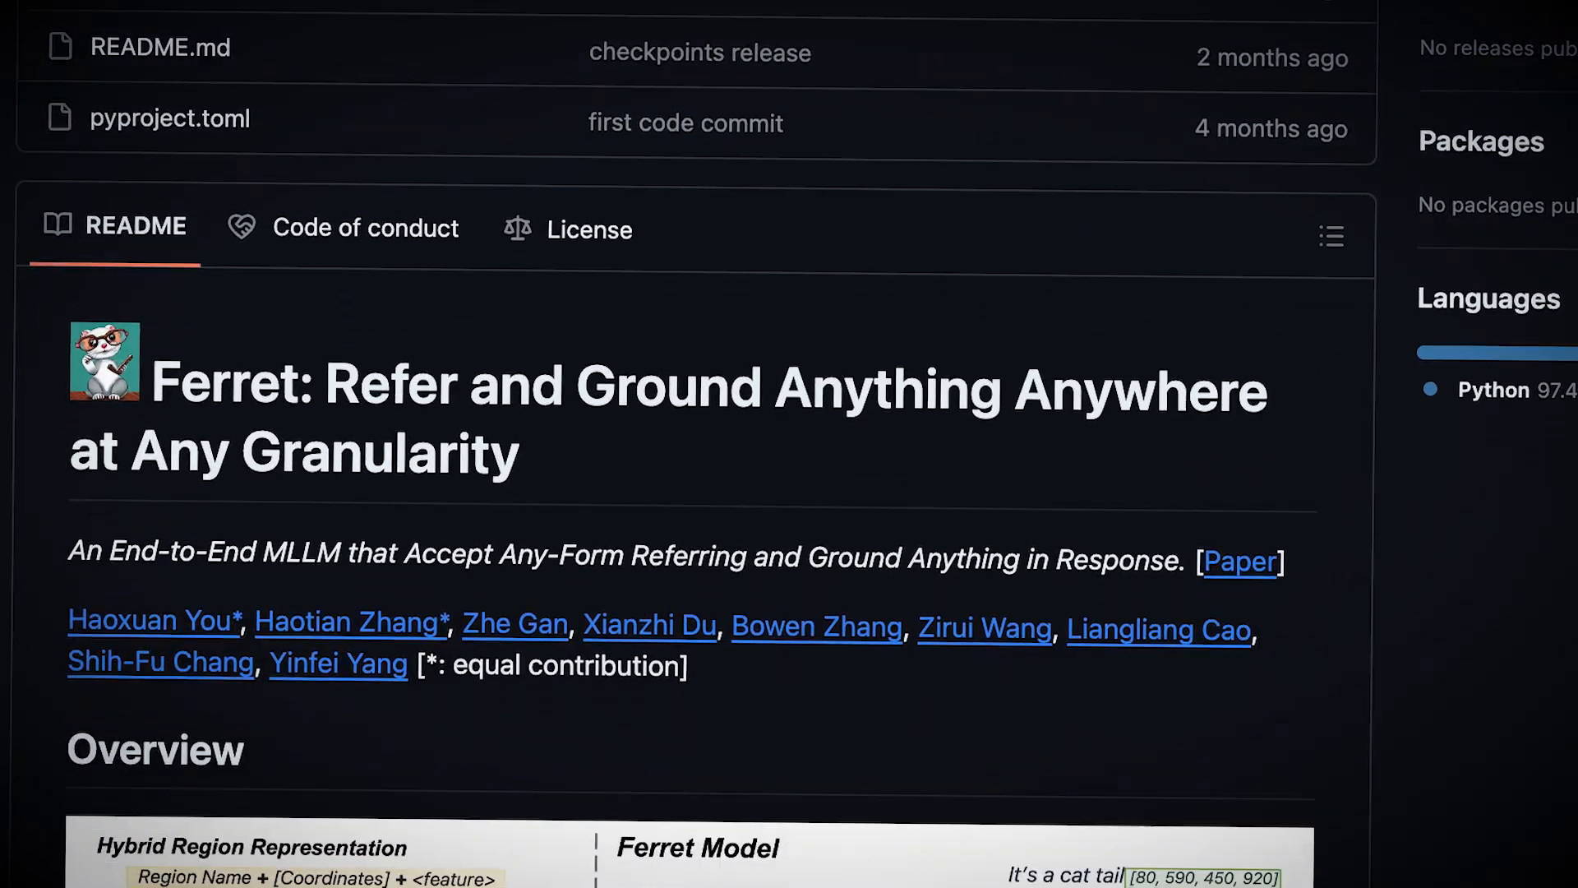
pyautogui.scroll(-3)
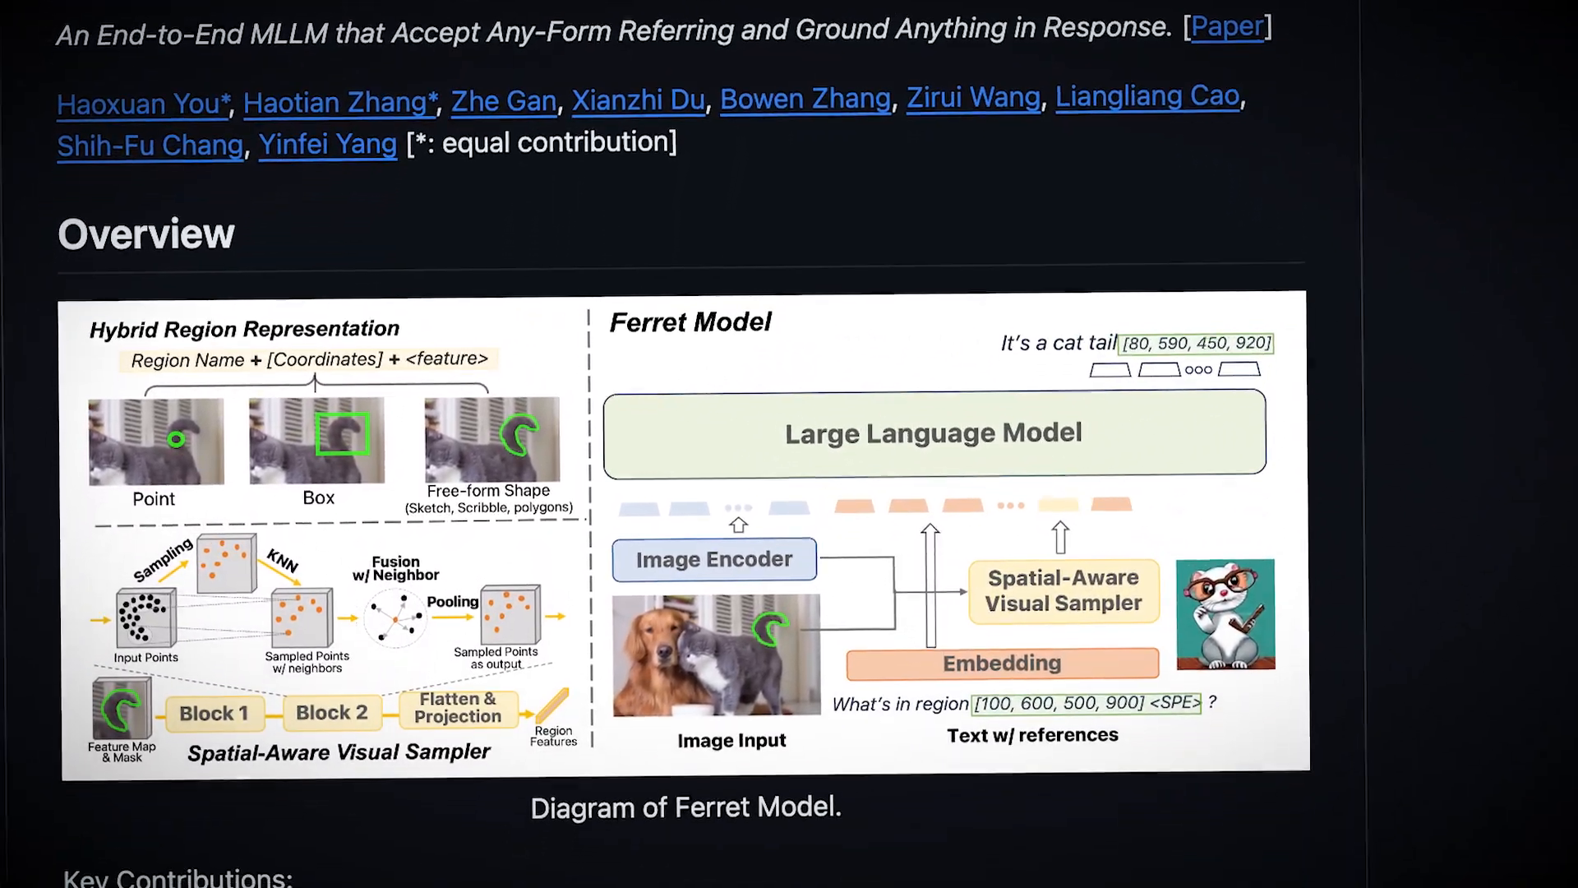
pyautogui.scroll(-3)
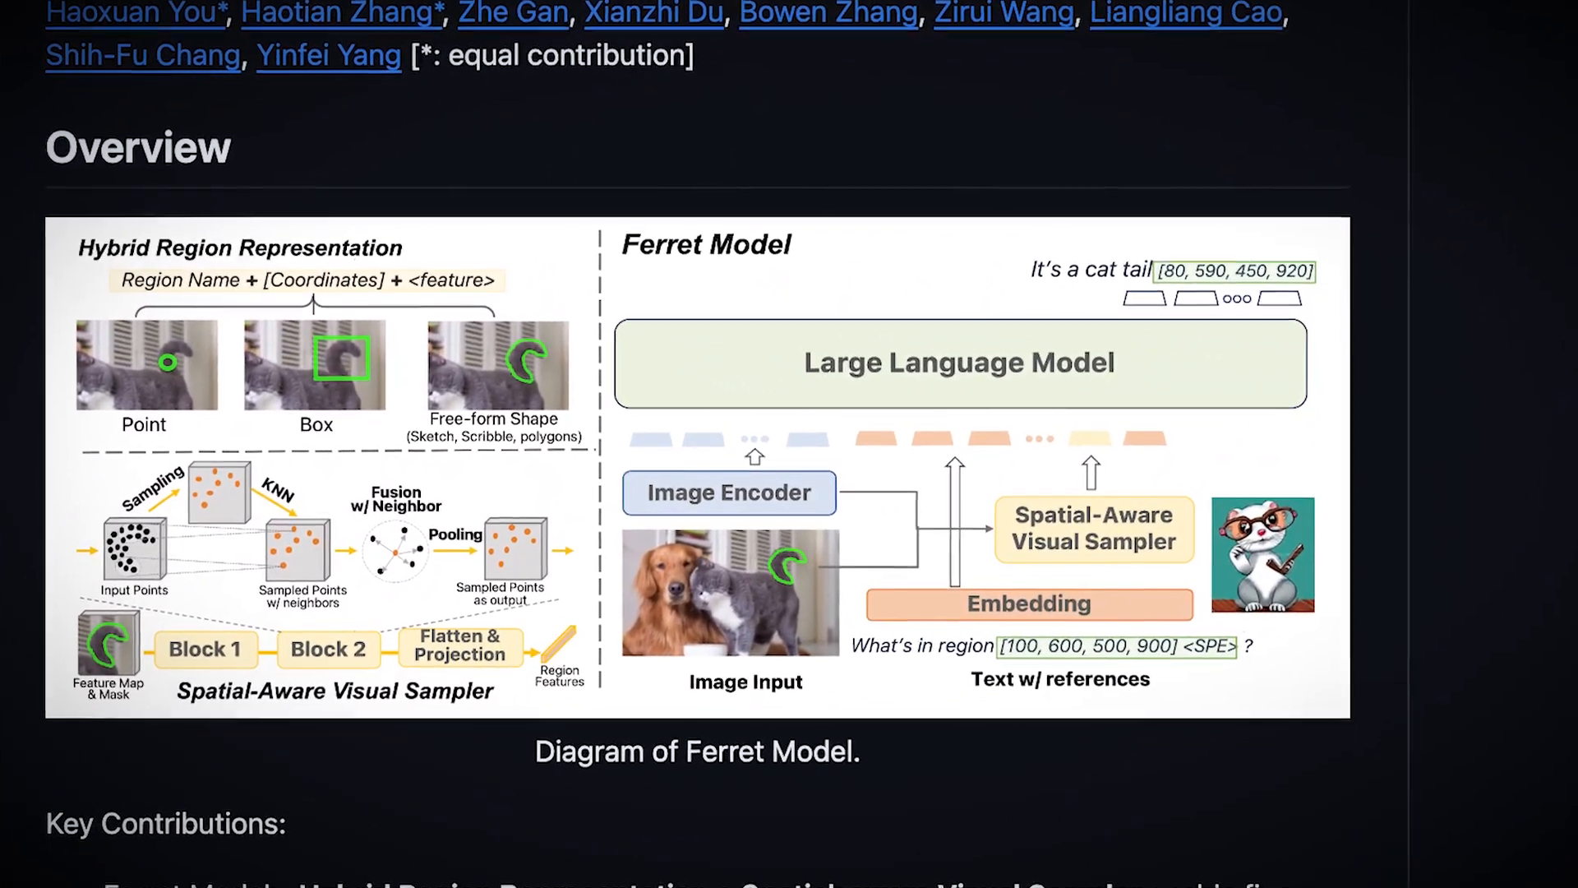
pyautogui.scroll(-3)
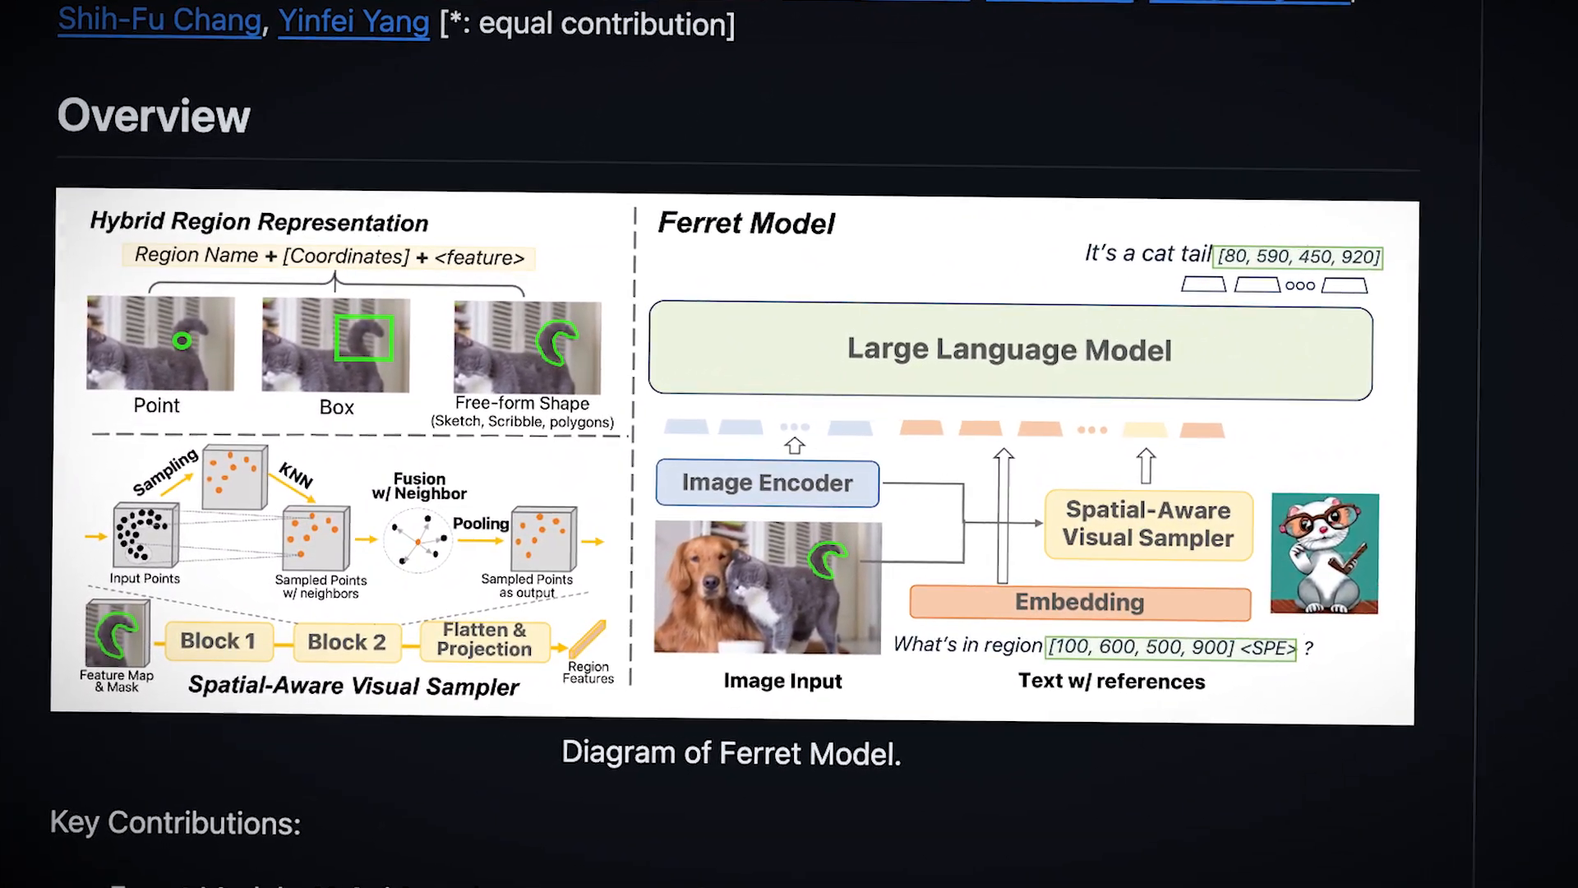
pyautogui.scroll(-3)
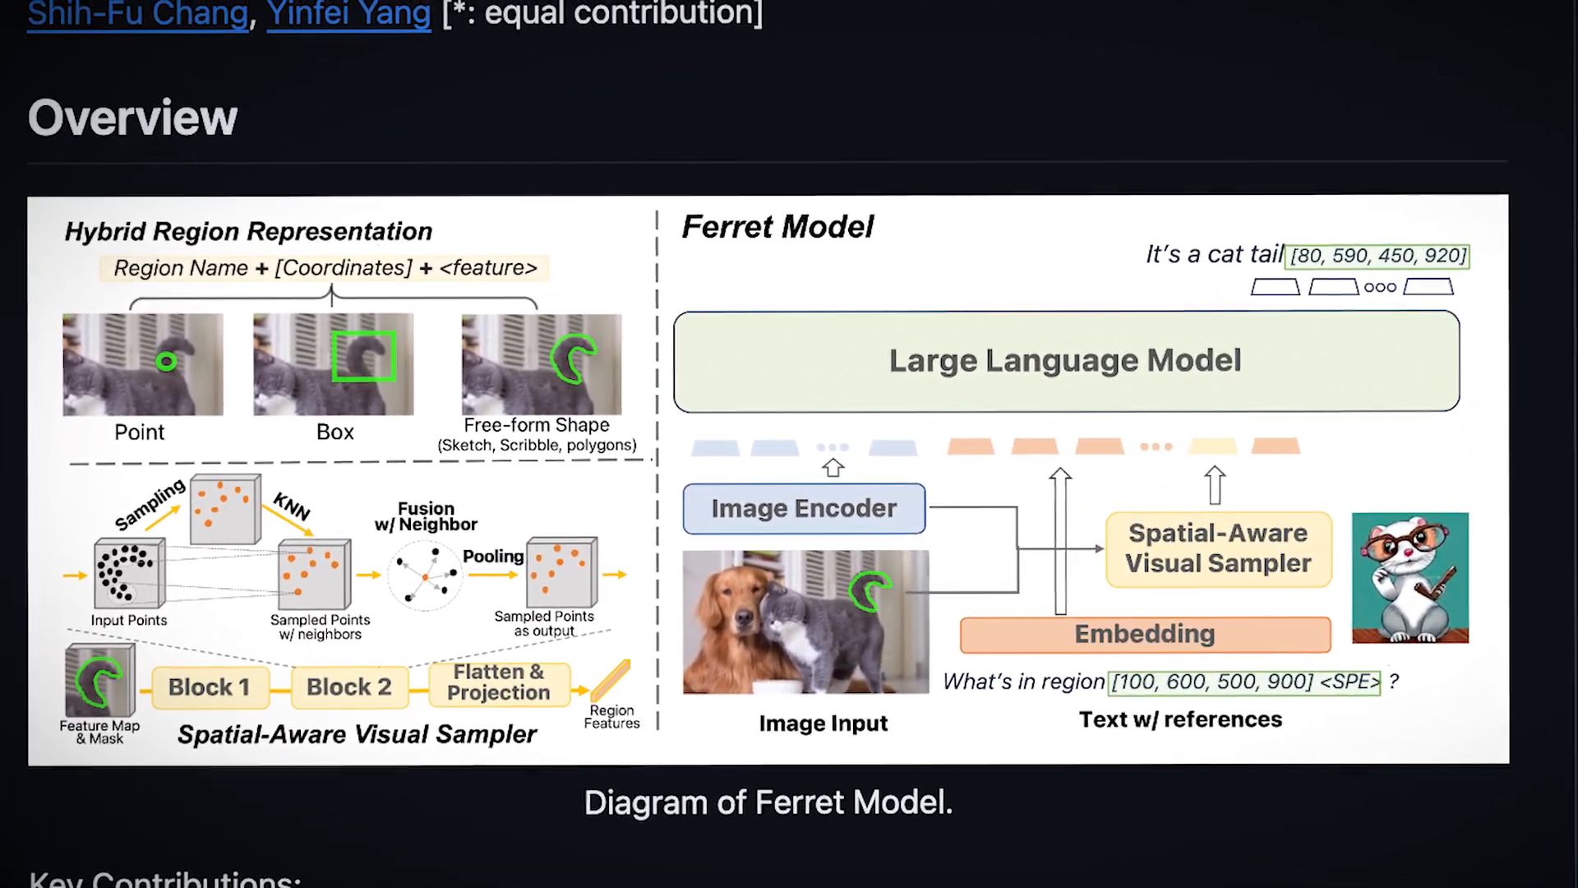